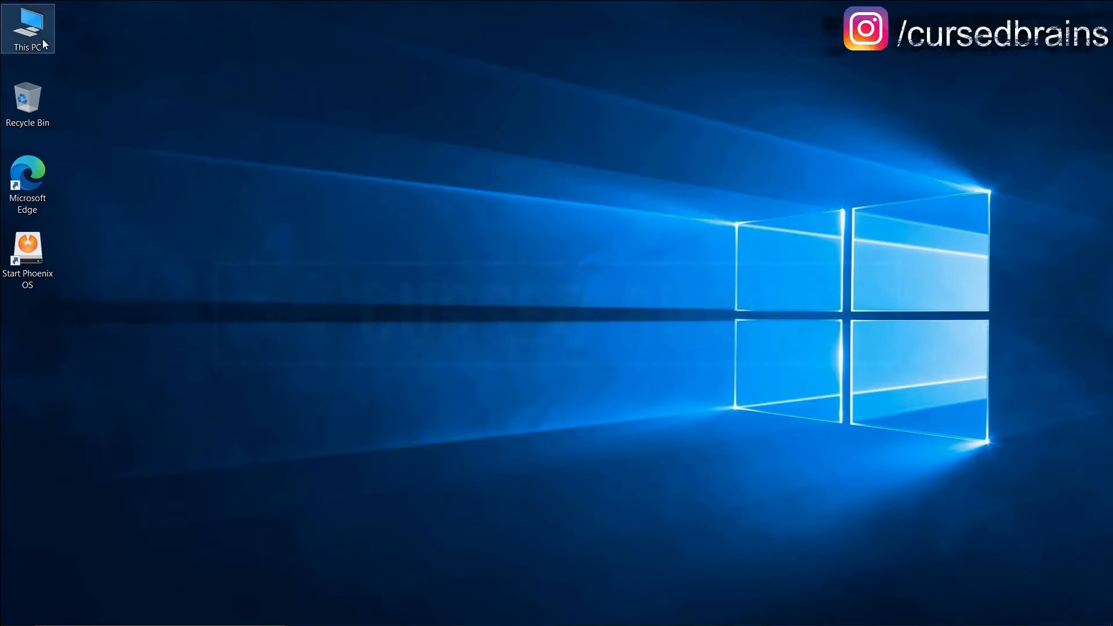
# Browse to the PhoenixOS folder on New Volume (F:) in This PC, then close the window.
pyautogui.doubleClick(26, 23)
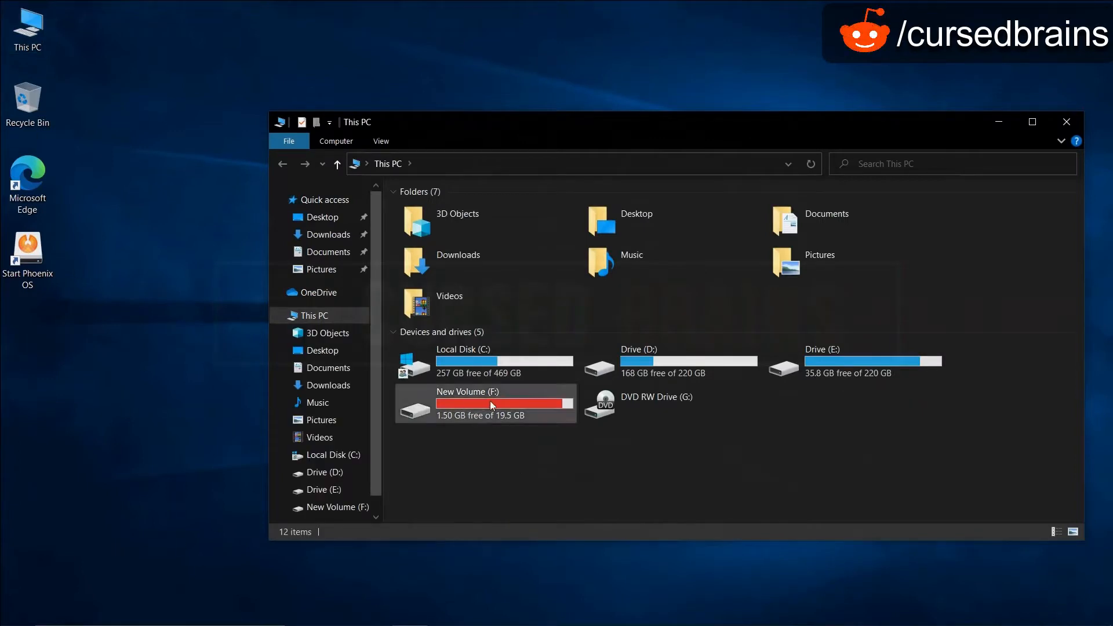
pyautogui.doubleClick(489, 403)
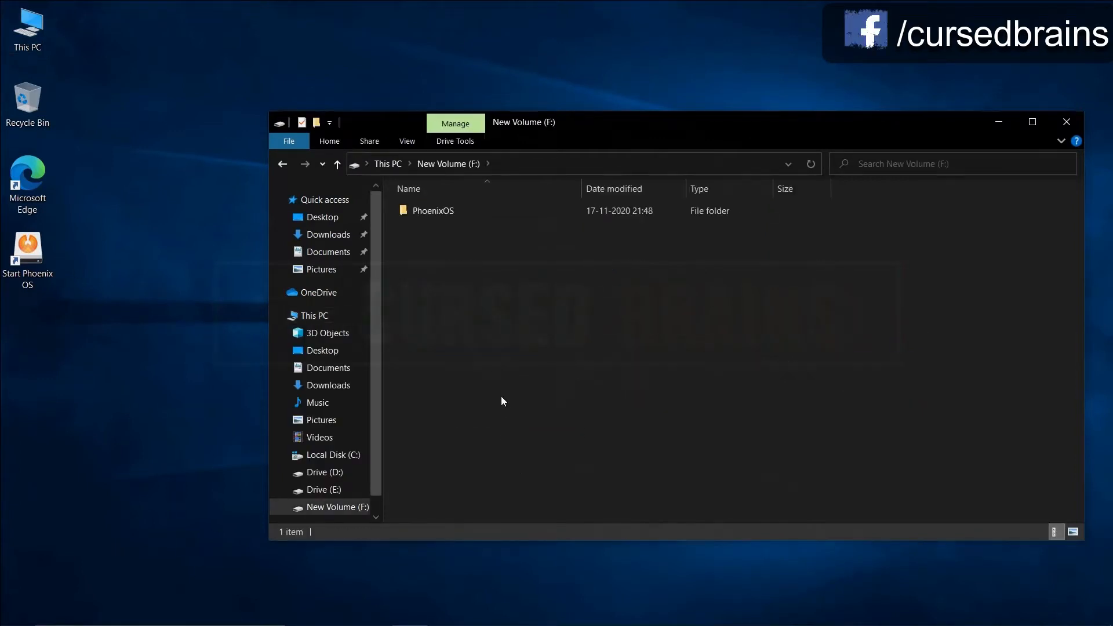
pyautogui.click(434, 211)
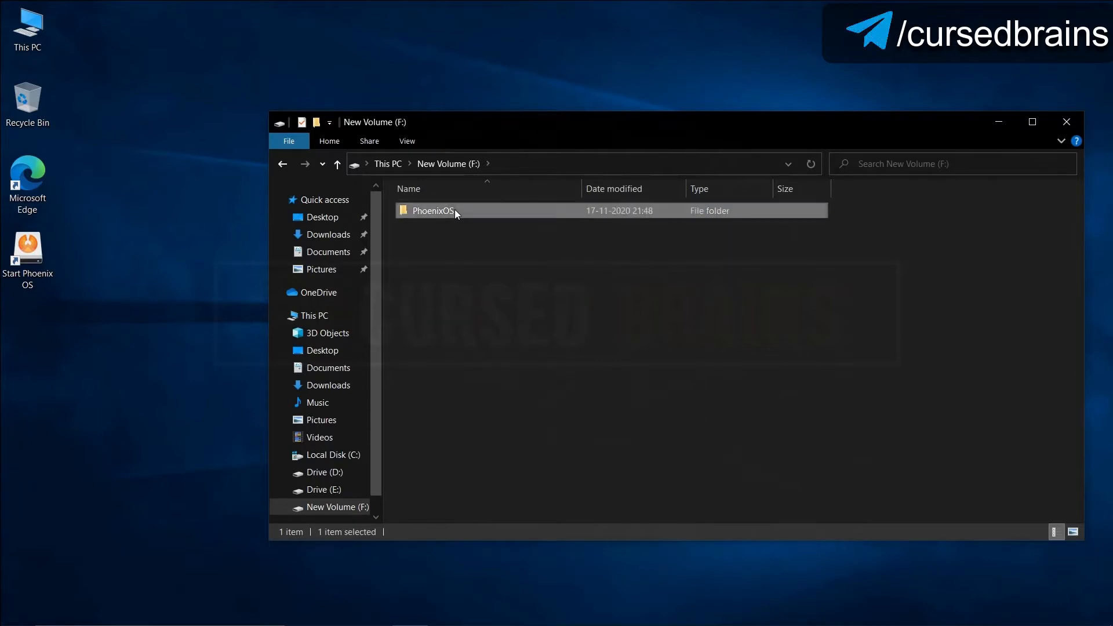
pyautogui.doubleClick(433, 210)
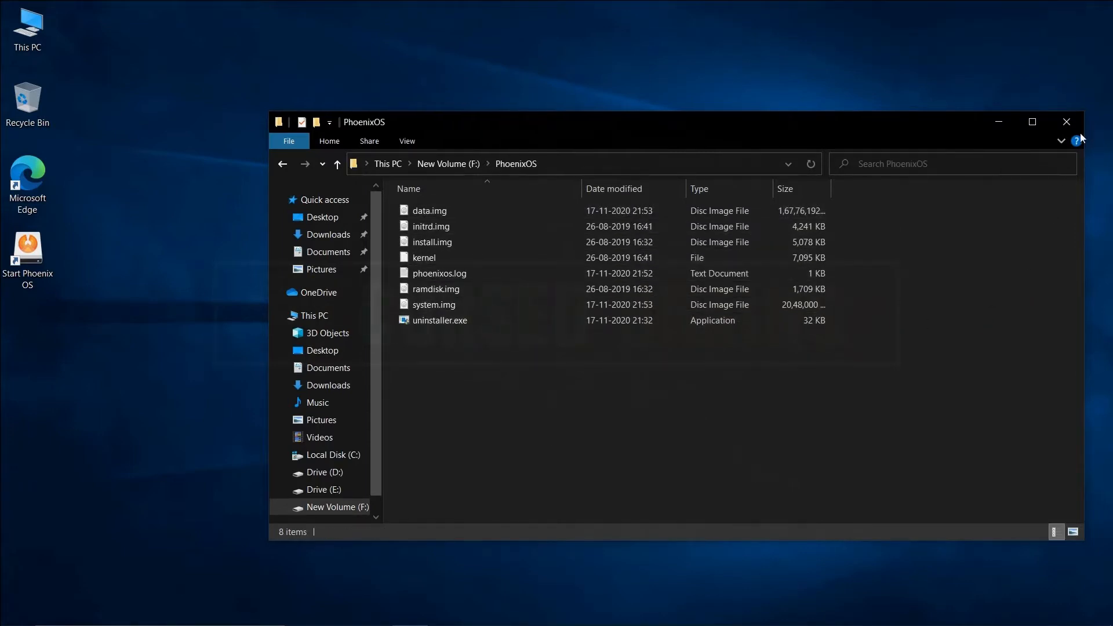
pyautogui.click(1067, 122)
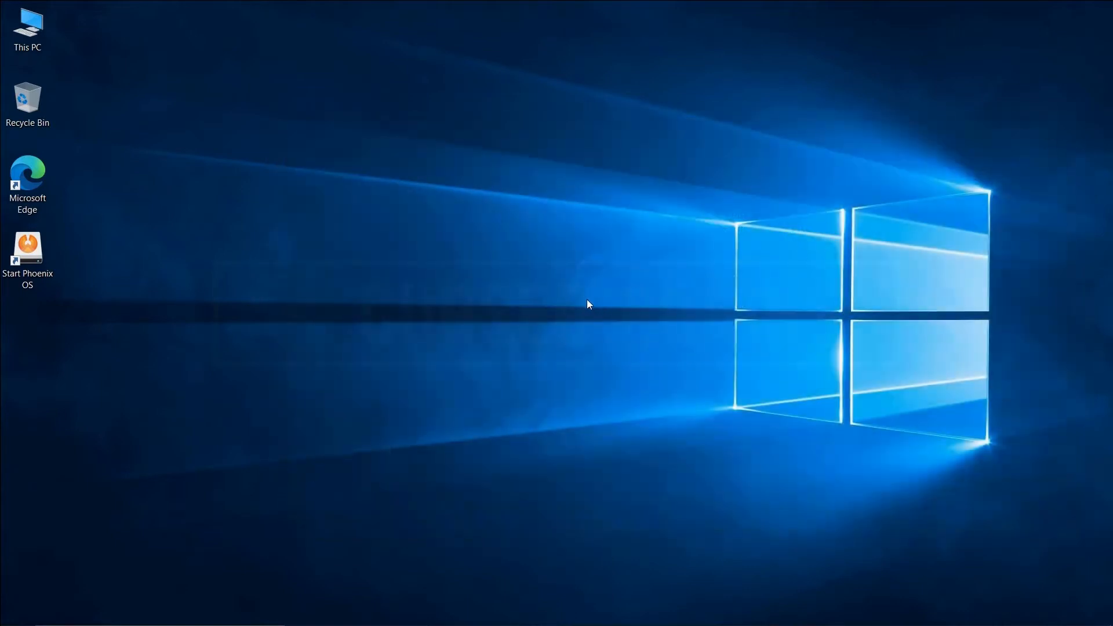
# Launch the Start Phoenix OS desktop shortcut and approve the User Account Control prompt.
pyautogui.click(28, 251)
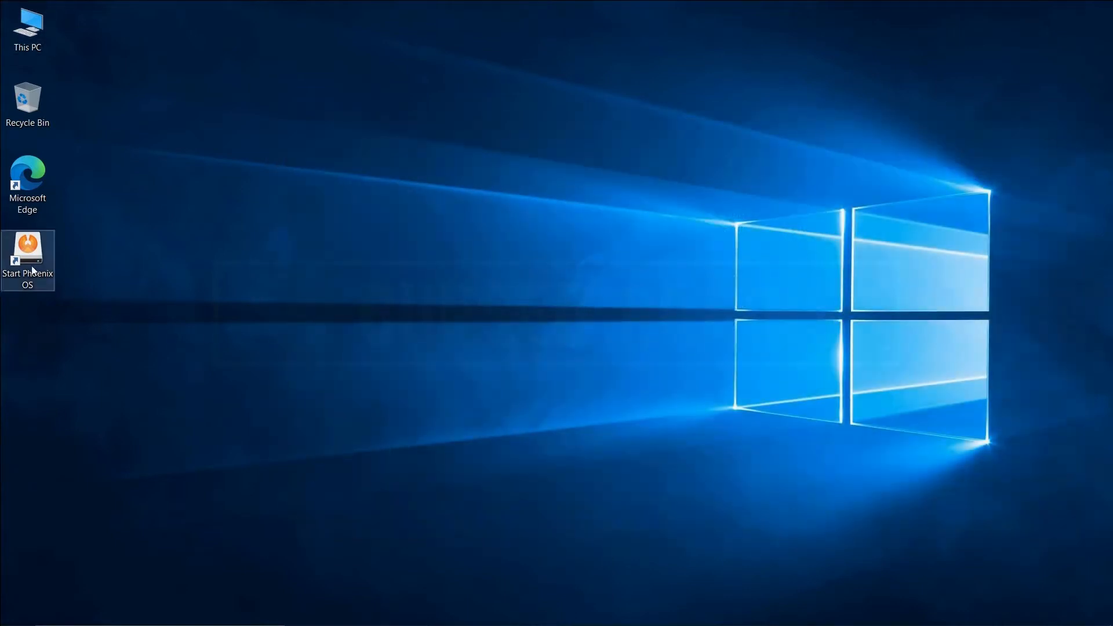
pyautogui.doubleClick(28, 245)
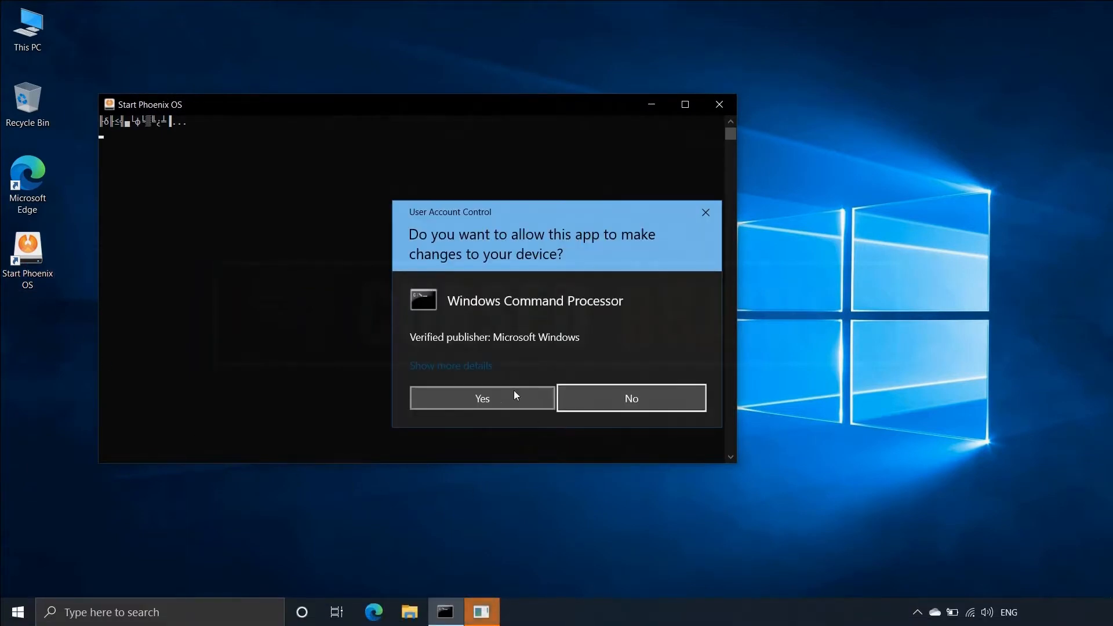
pyautogui.click(482, 399)
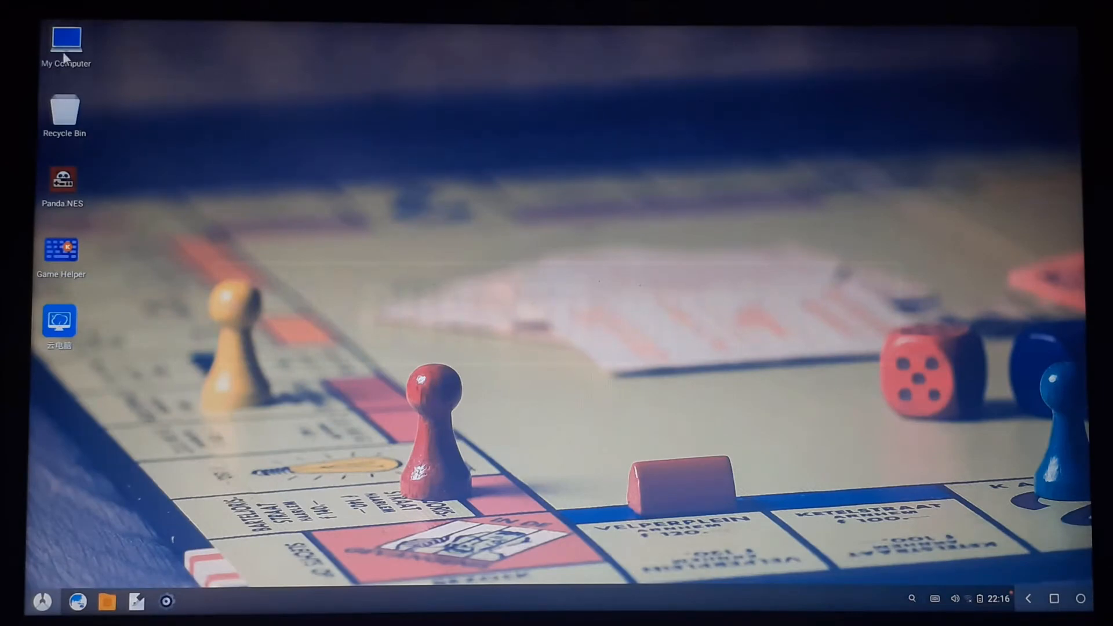
# Check My Computer in Phoenix OS, then restart from the power menu back into Windows 10.
pyautogui.doubleClick(65, 37)
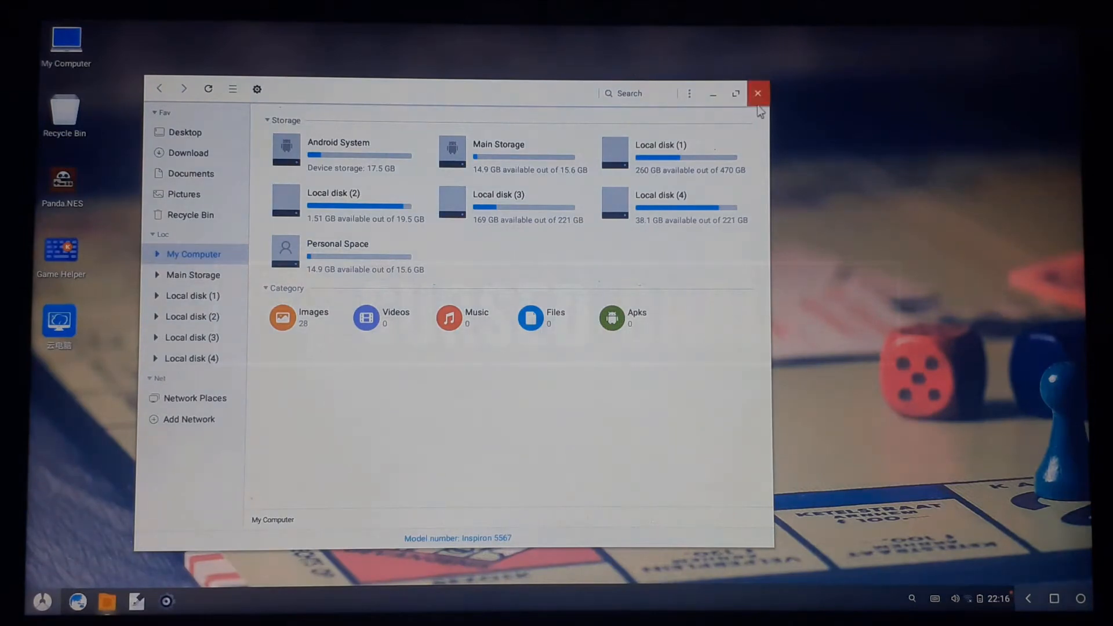
pyautogui.click(758, 93)
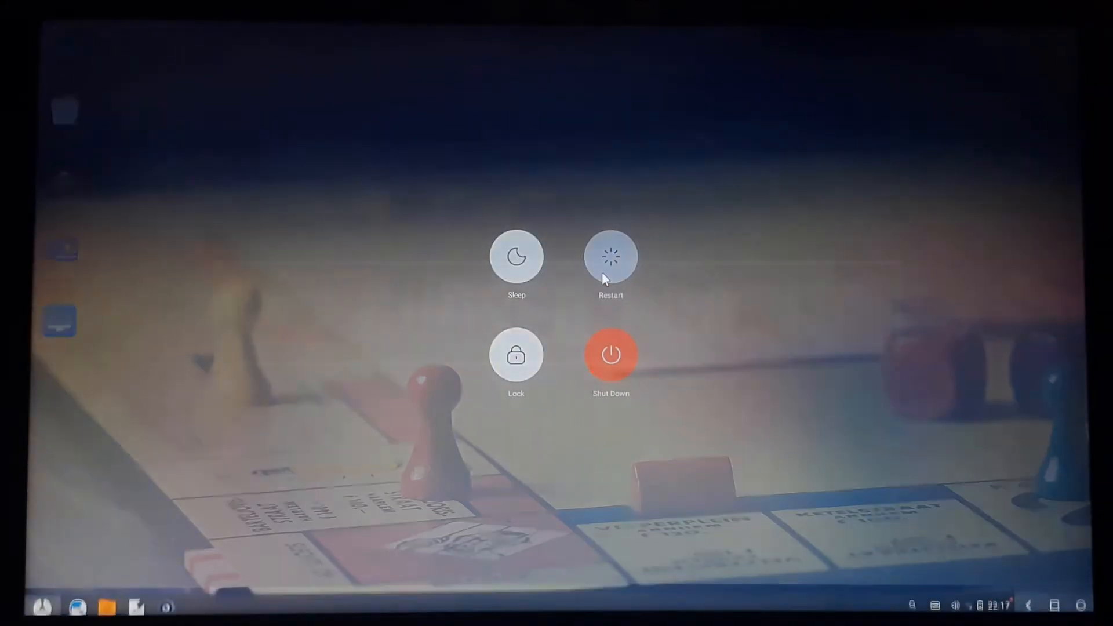
pyautogui.click(610, 356)
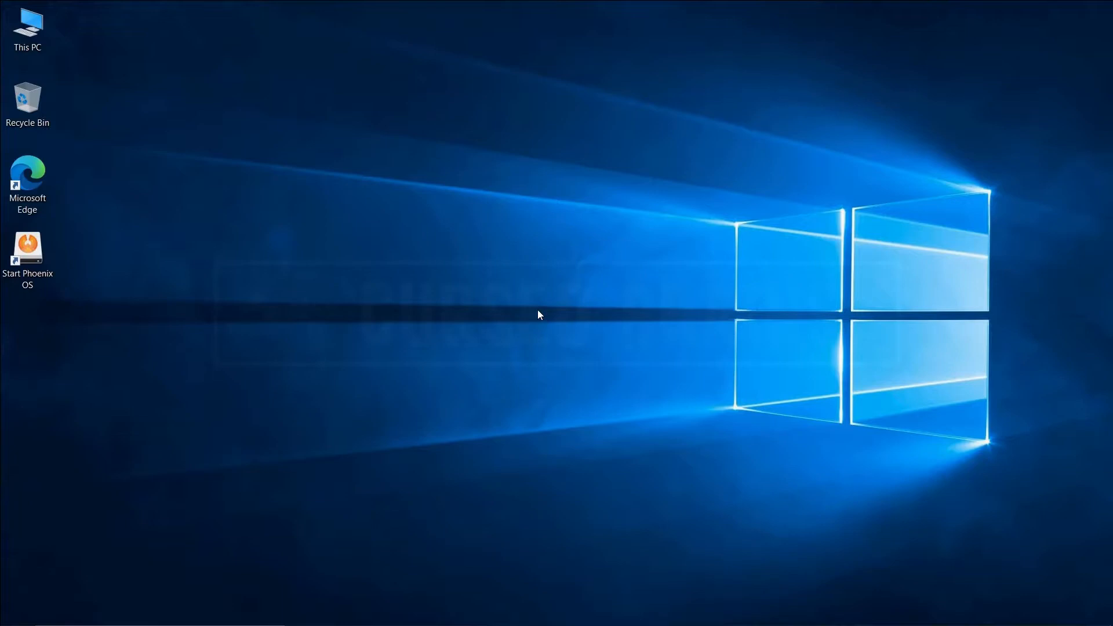
# Launch BOOTICEx64.exe from the Downloads folder via This PC.
pyautogui.click(28, 24)
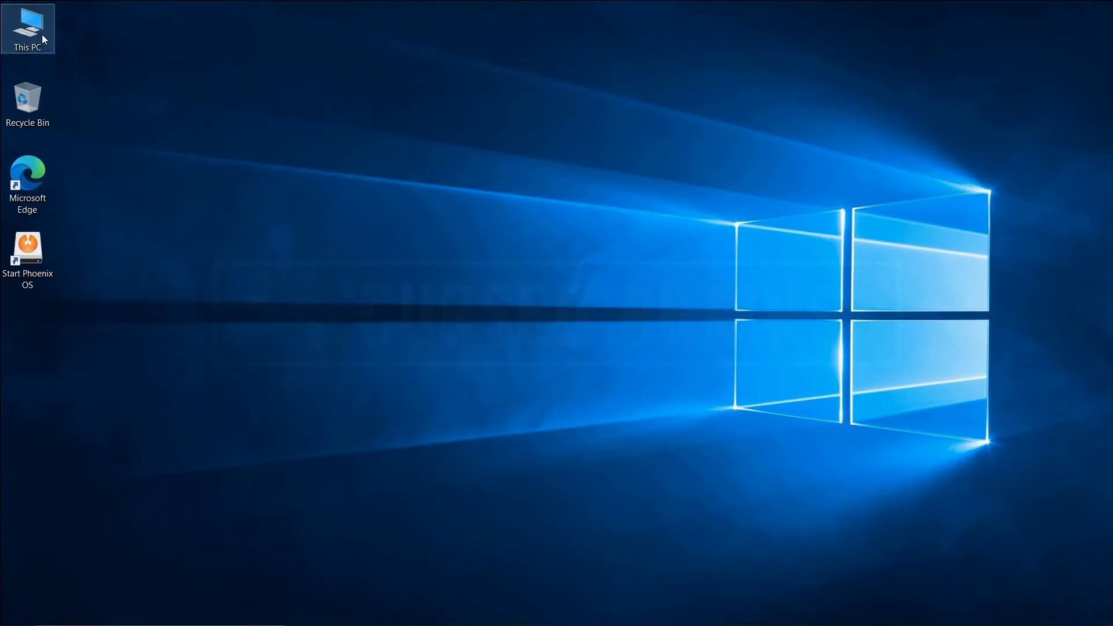
pyautogui.doubleClick(28, 23)
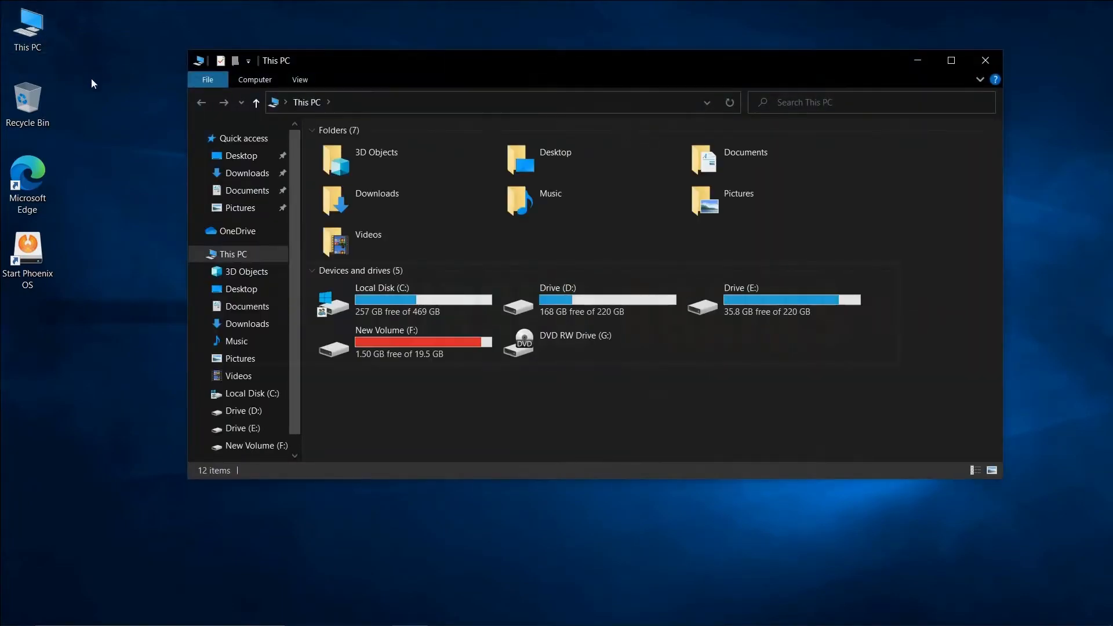
pyautogui.click(248, 173)
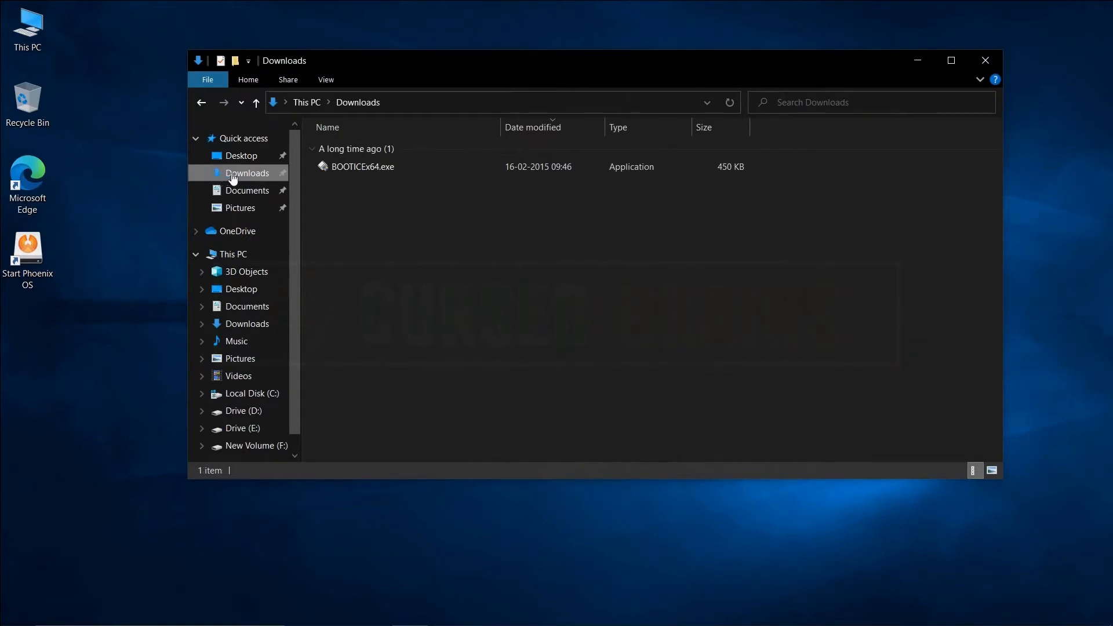
pyautogui.click(362, 167)
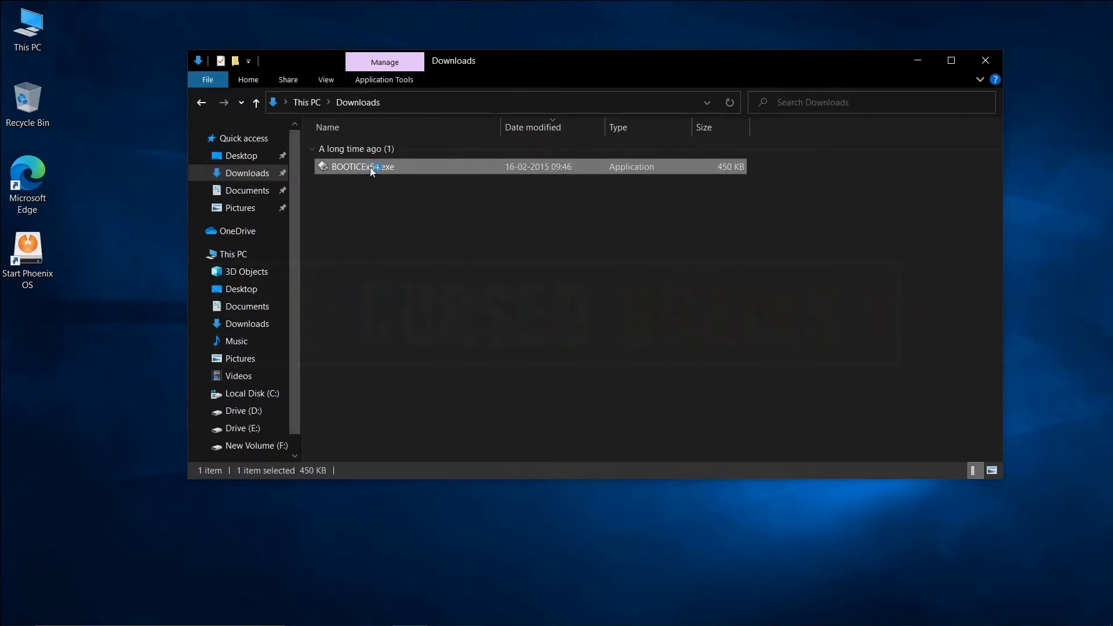
pyautogui.doubleClick(363, 167)
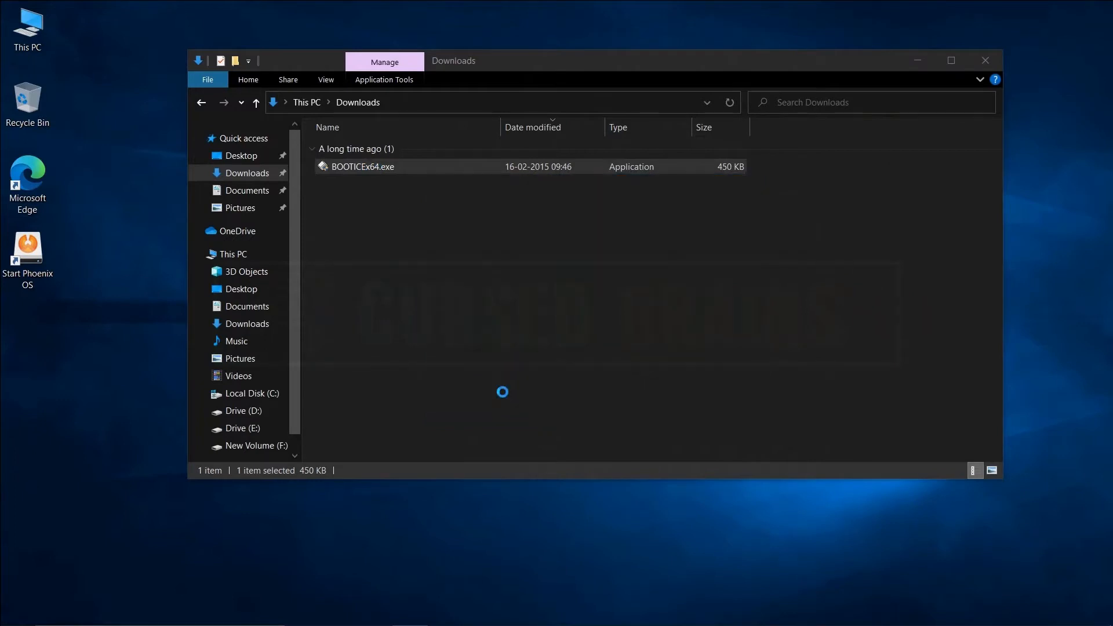
# In BOOTICE's UEFI boot entries, clear the Active attribute on Windows Boot Manager.
pyautogui.doubleClick(364, 167)
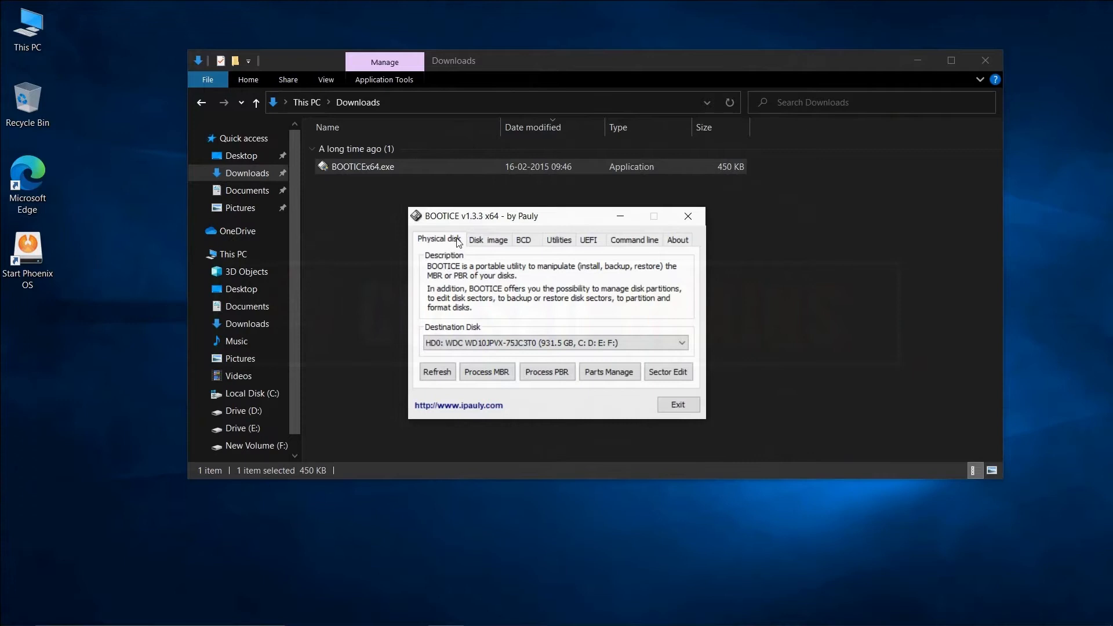
pyautogui.moveTo(450, 225)
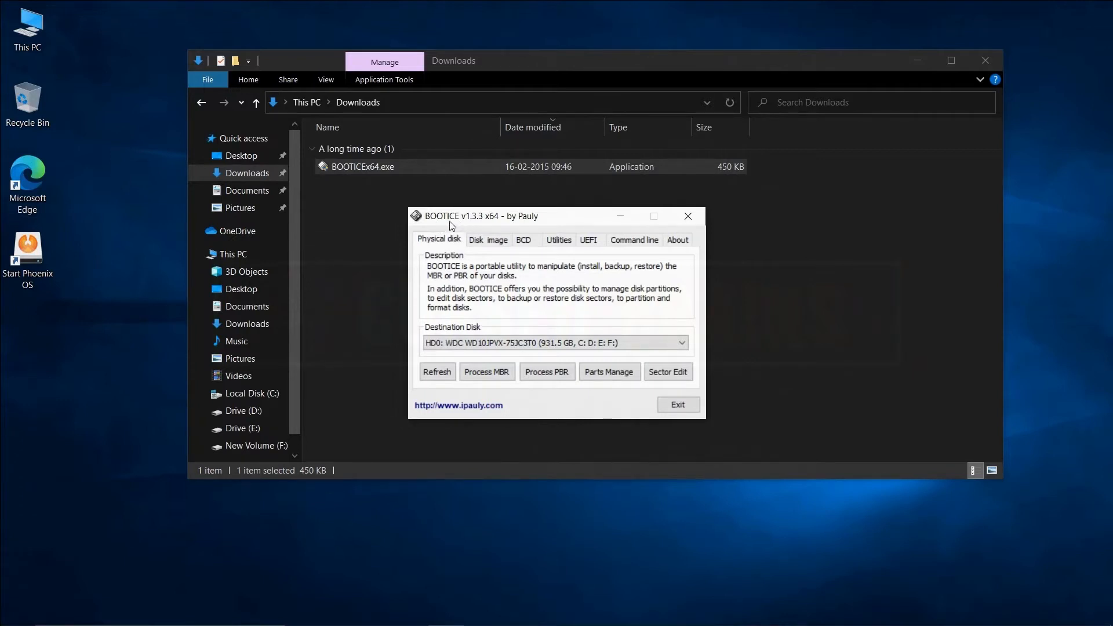
pyautogui.click(589, 239)
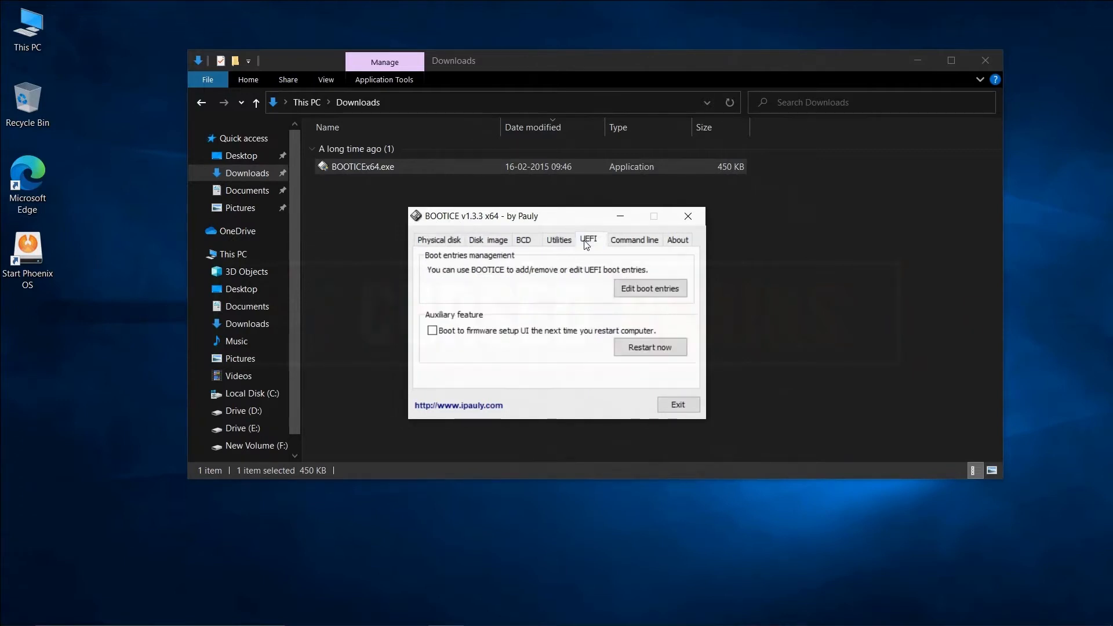
pyautogui.moveTo(447, 274)
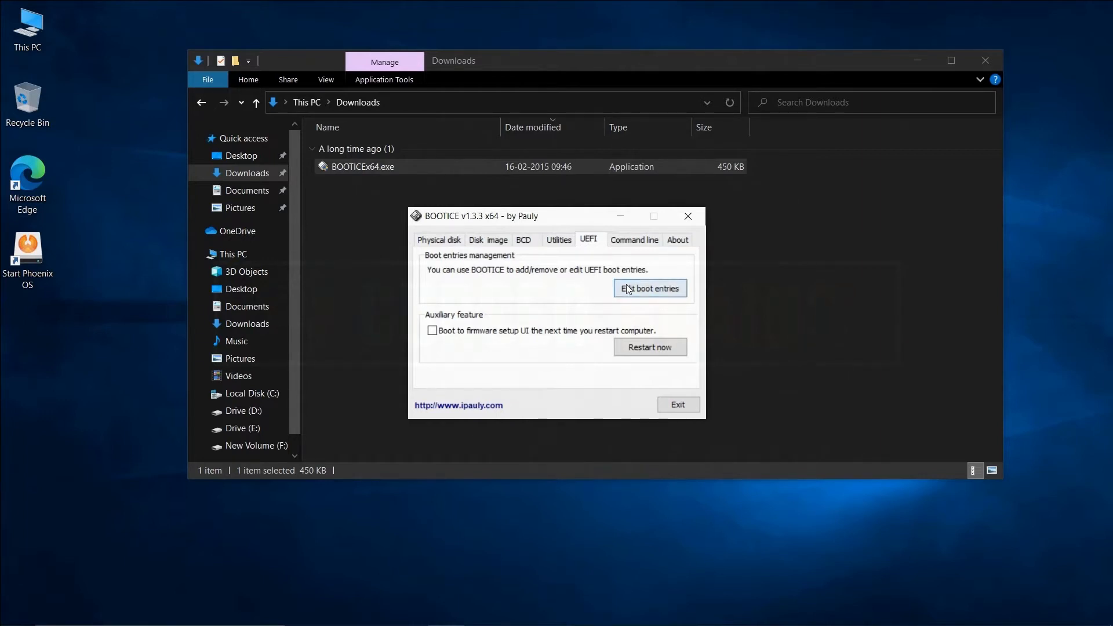
pyautogui.click(649, 288)
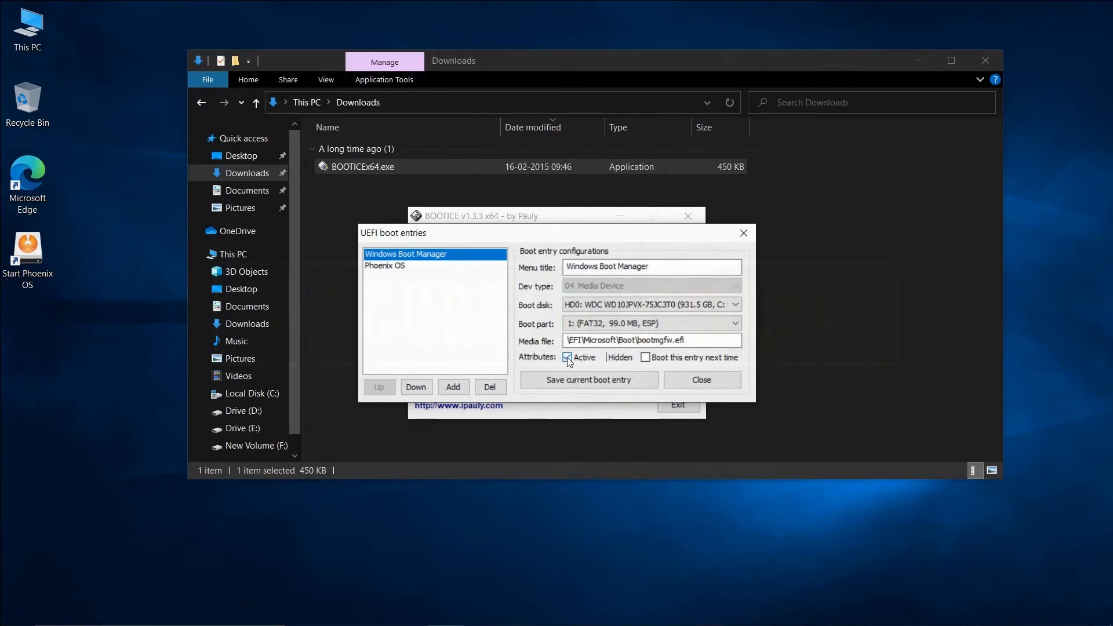
pyautogui.click(565, 357)
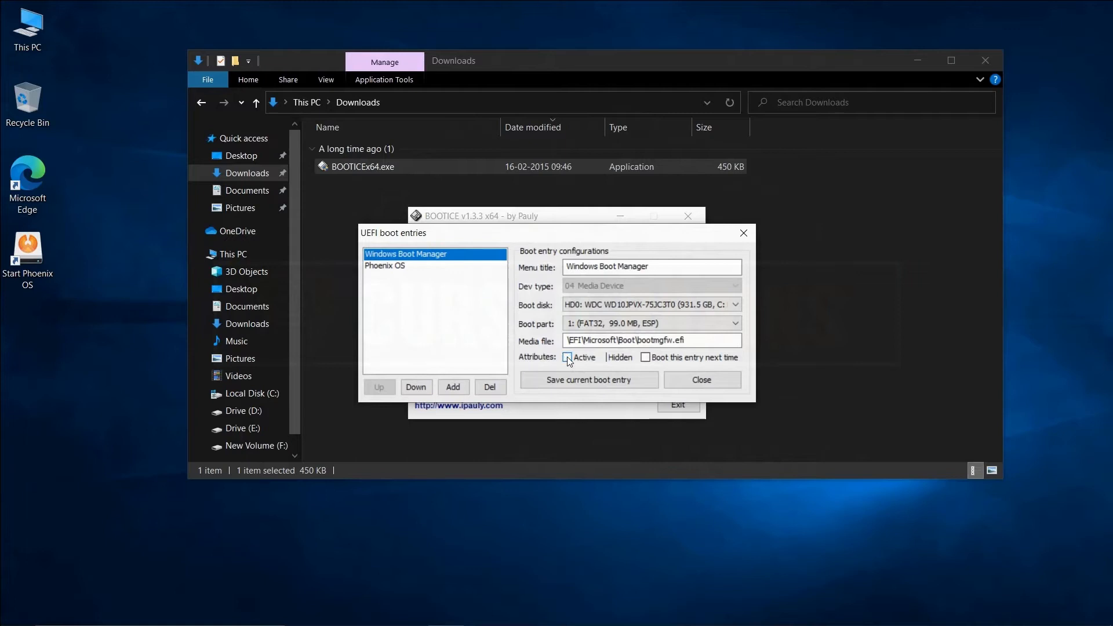
pyautogui.click(567, 357)
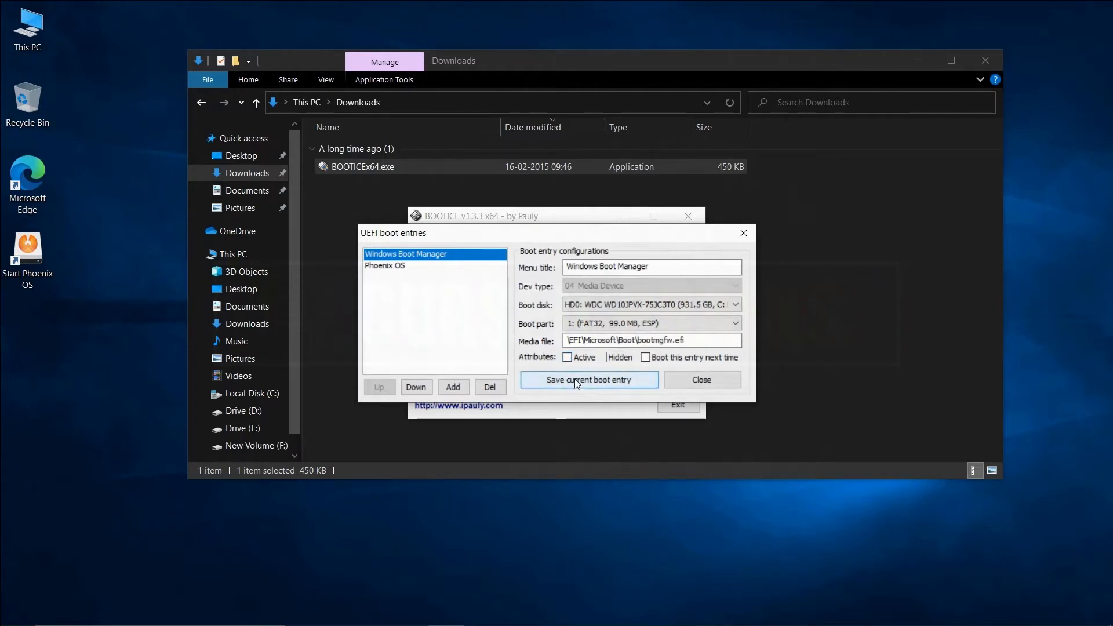
# Save the inactive Windows Boot Manager entry, close the entries window and exit BOOTICE.
pyautogui.click(589, 379)
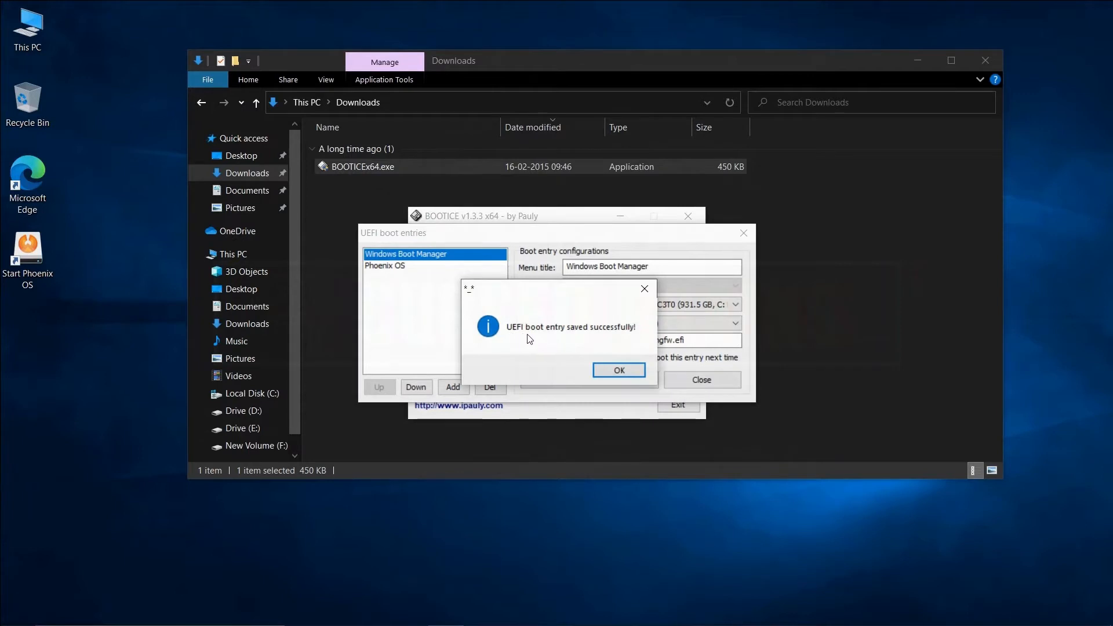
pyautogui.click(619, 370)
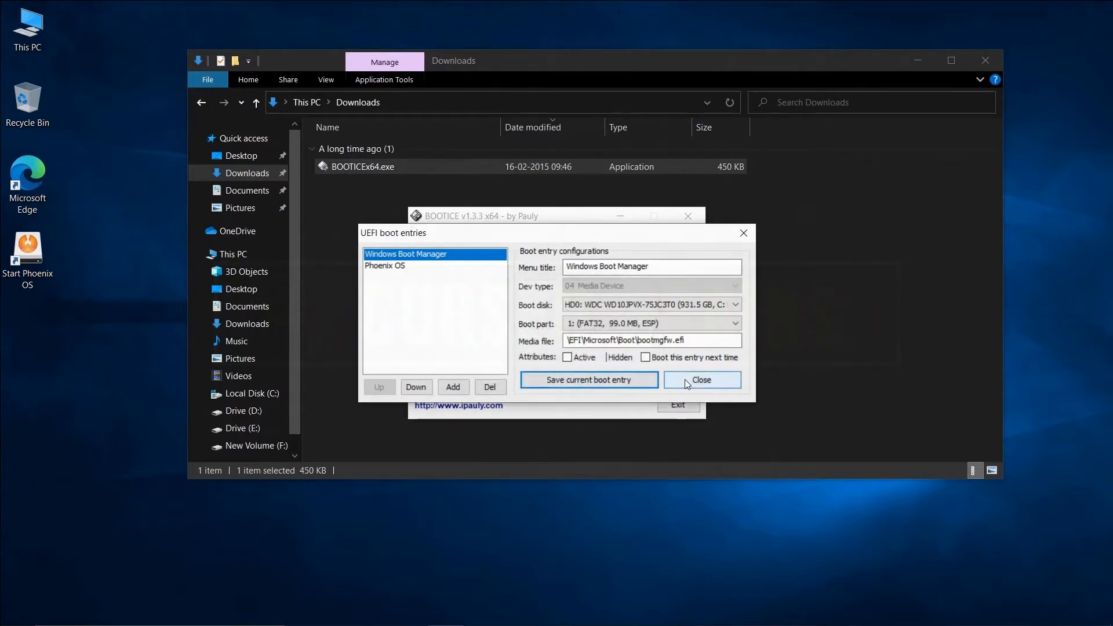
pyautogui.click(701, 379)
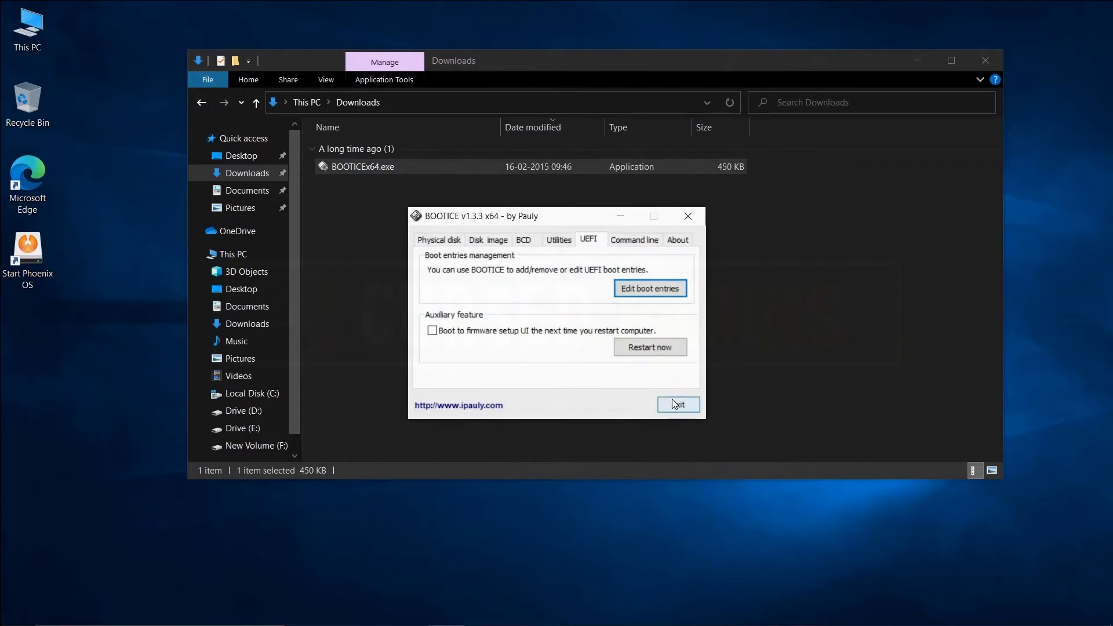
pyautogui.click(678, 405)
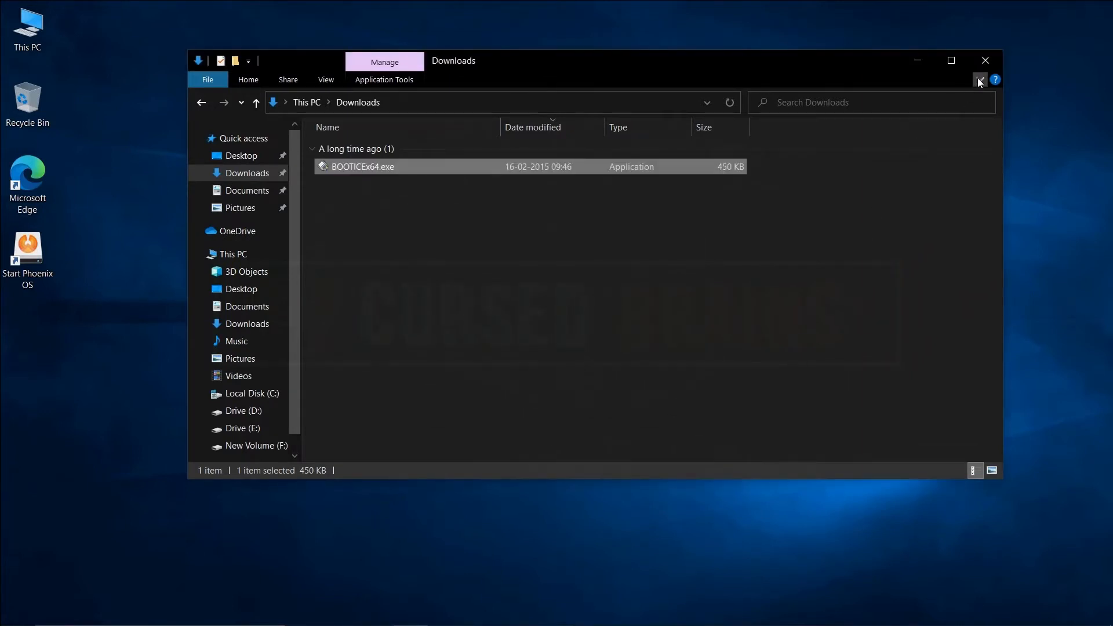
# Close the Downloads window and restart Windows so the PC boots straight into Phoenix OS.
pyautogui.click(984, 60)
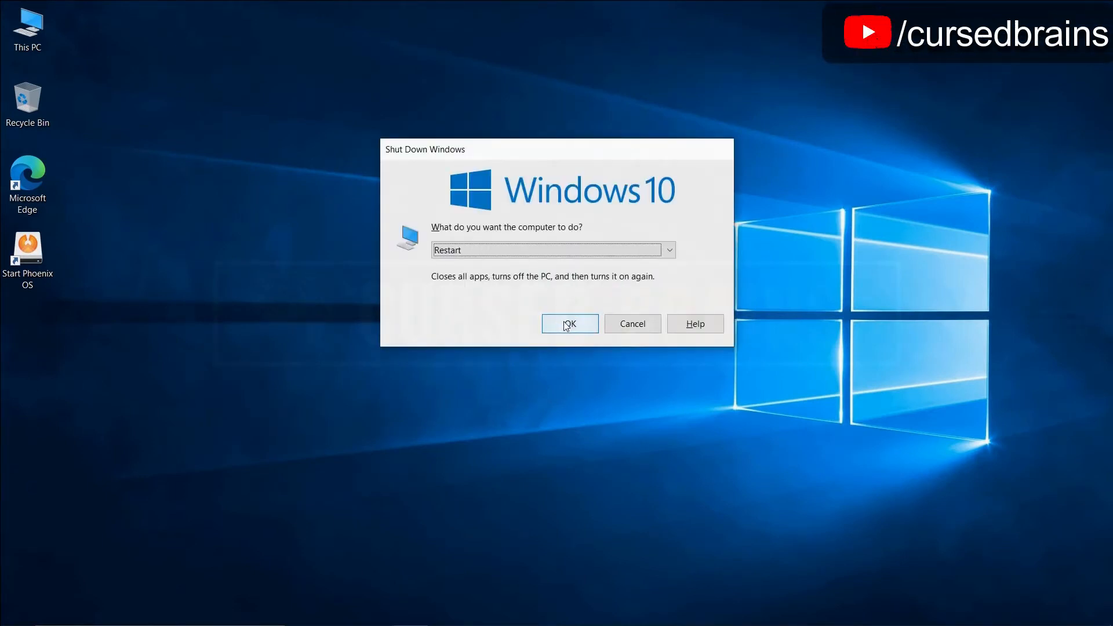
pyautogui.click(569, 324)
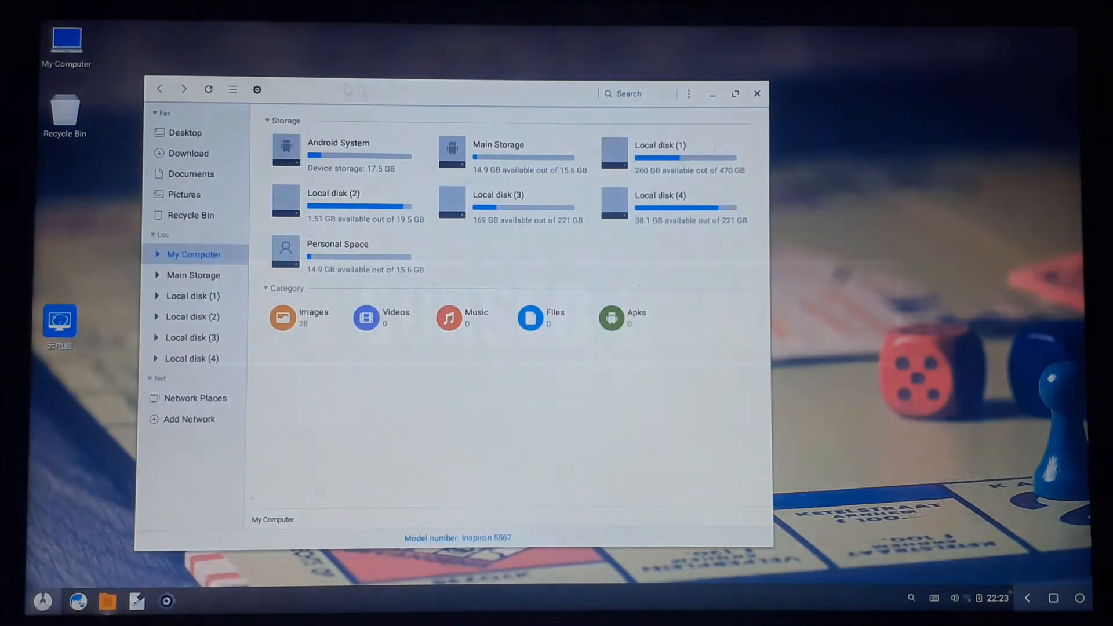
# Close Phoenix OS's My Computer window and restart into the Dell BIOS setup.
pyautogui.click(735, 93)
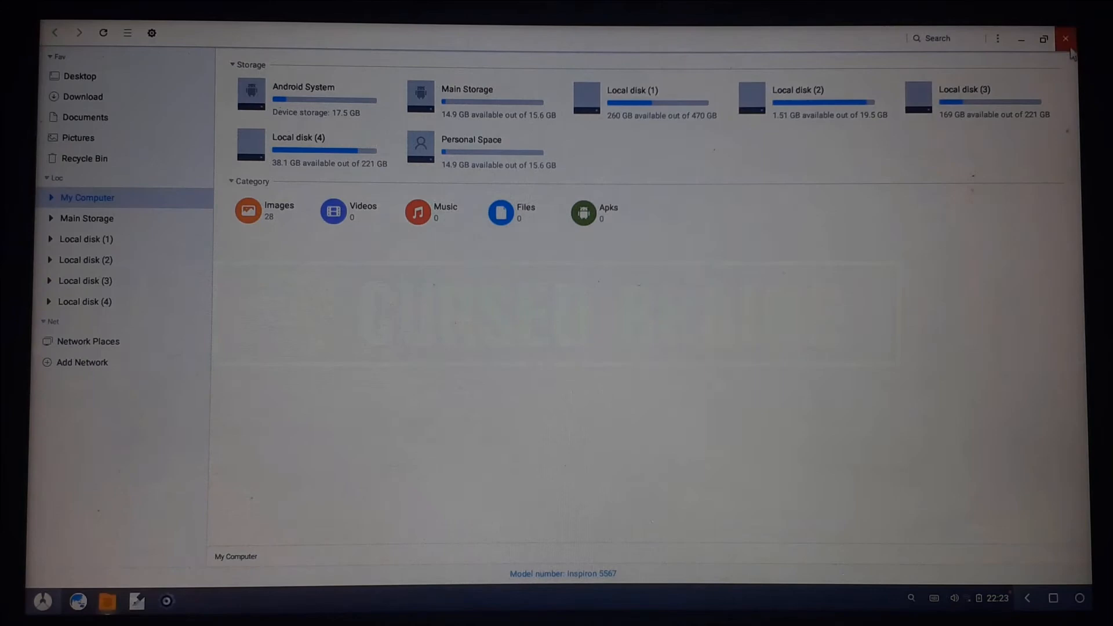
pyautogui.click(1065, 37)
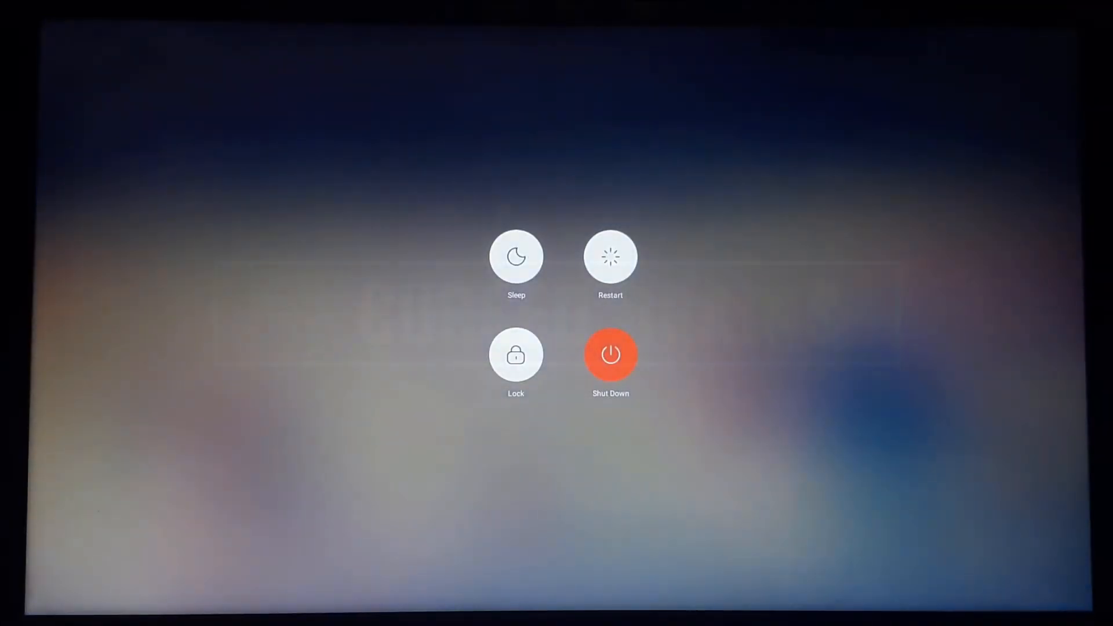
pyautogui.moveTo(625, 250)
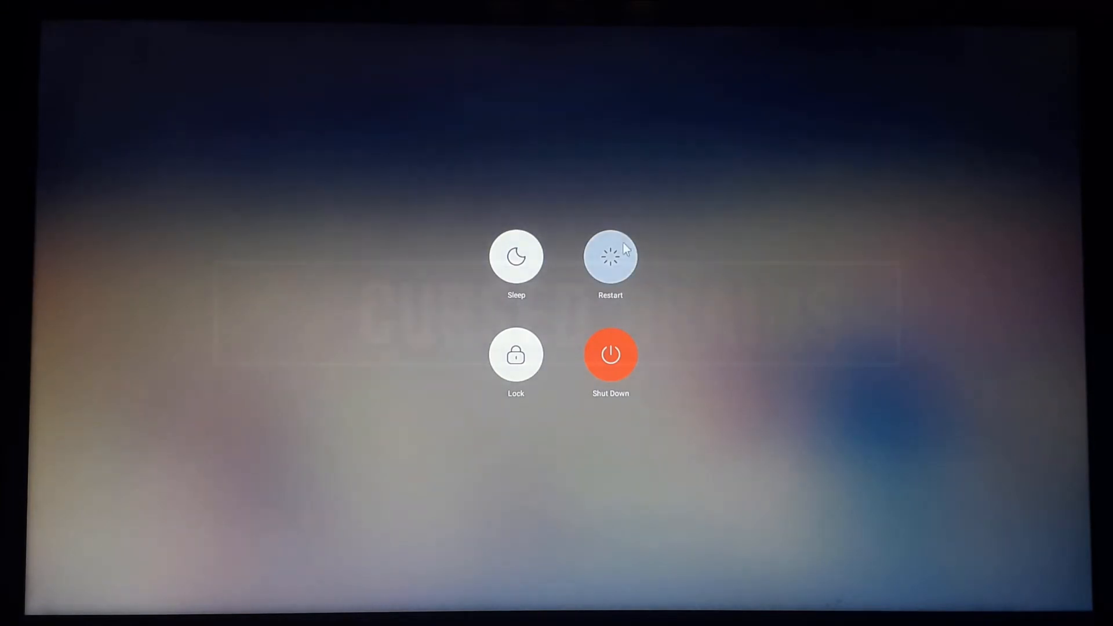
pyautogui.click(610, 356)
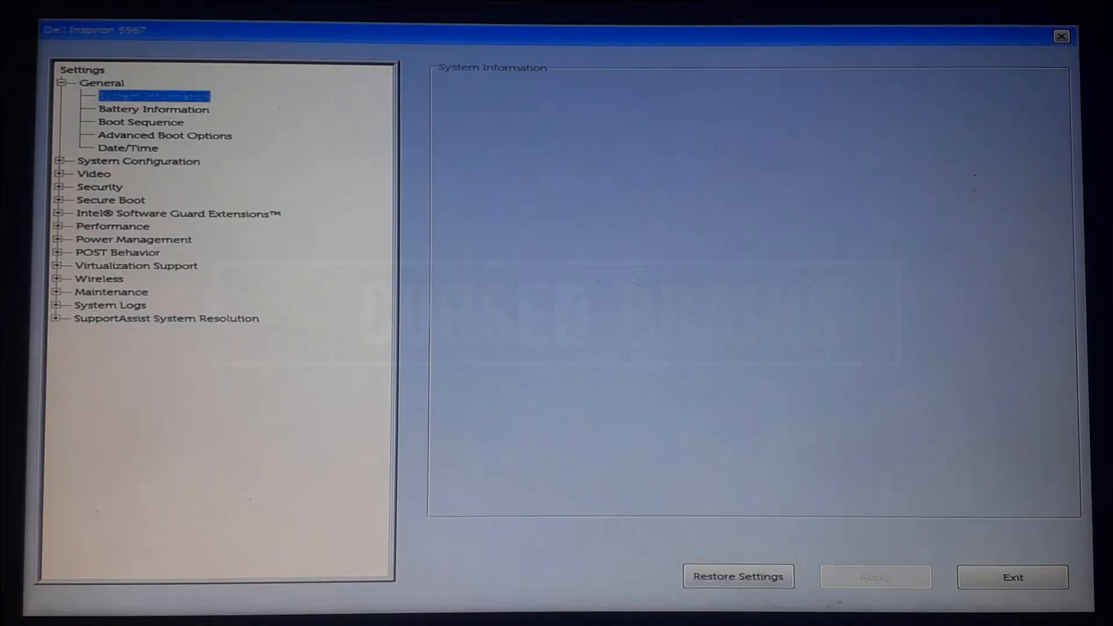
# Uncheck Windows Boot Manager in General > Boot Sequence, apply it and exit the BIOS.
pyautogui.click(139, 123)
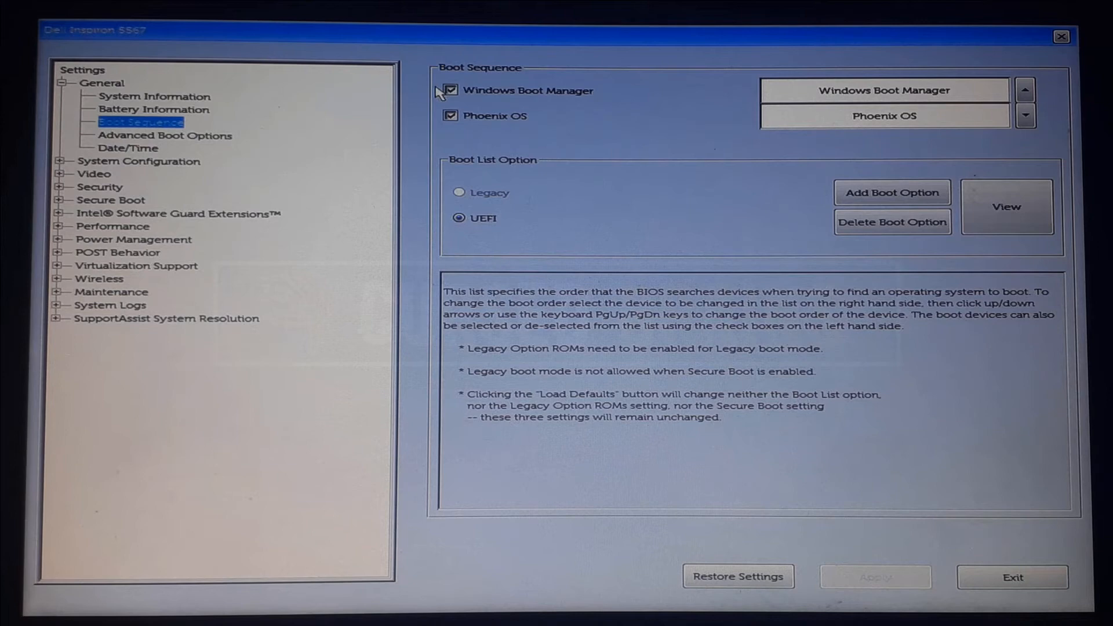
pyautogui.click(449, 91)
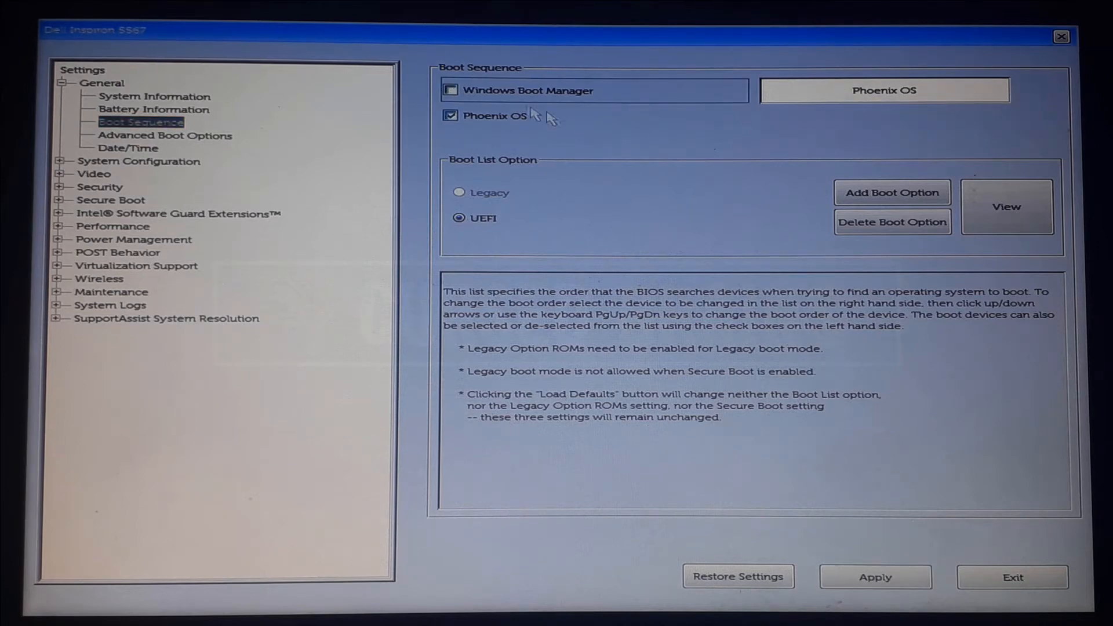
pyautogui.click(876, 577)
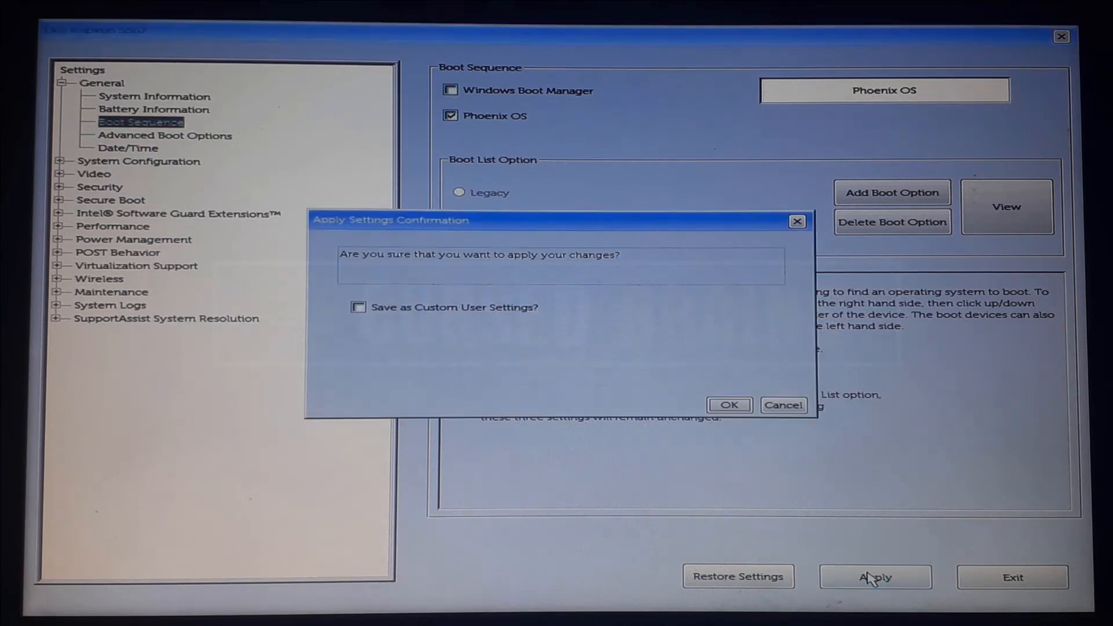
pyautogui.click(729, 404)
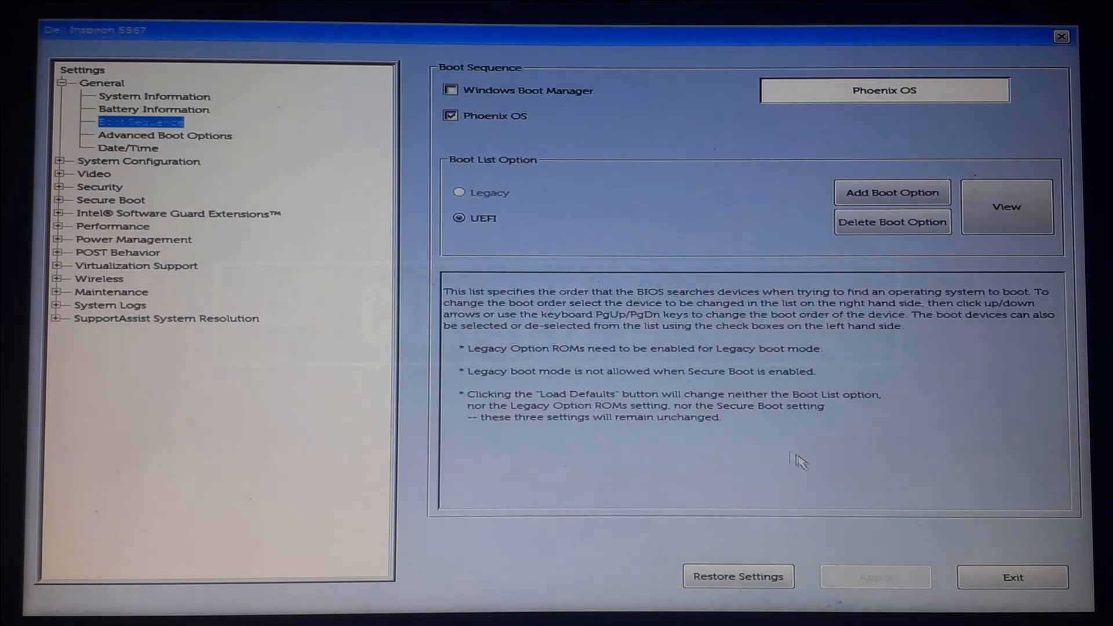
pyautogui.moveTo(956, 576)
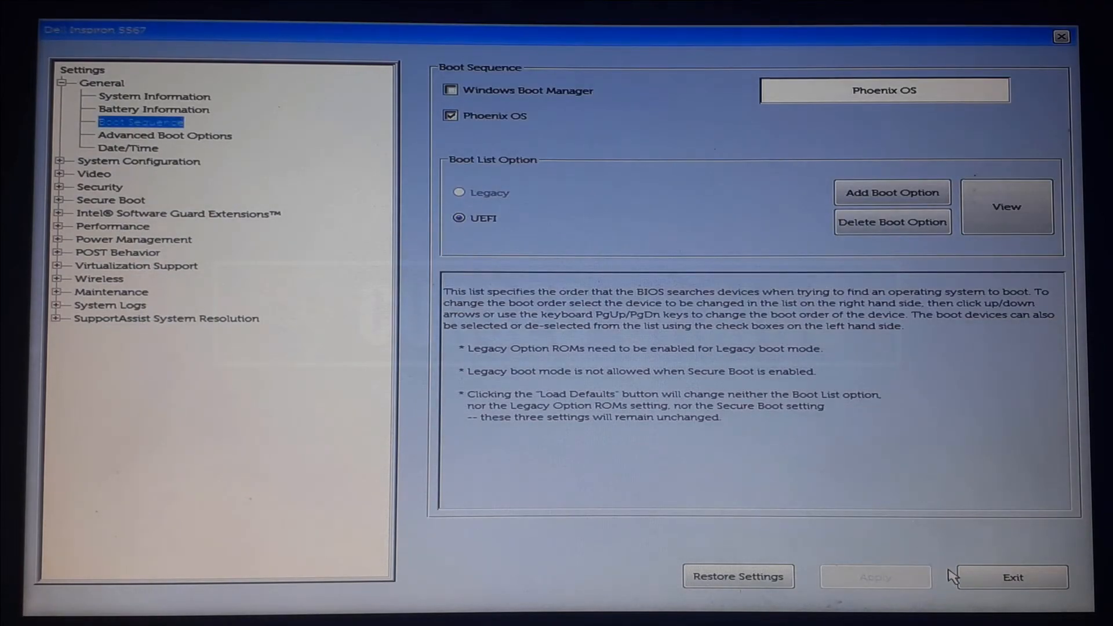
pyautogui.click(1014, 578)
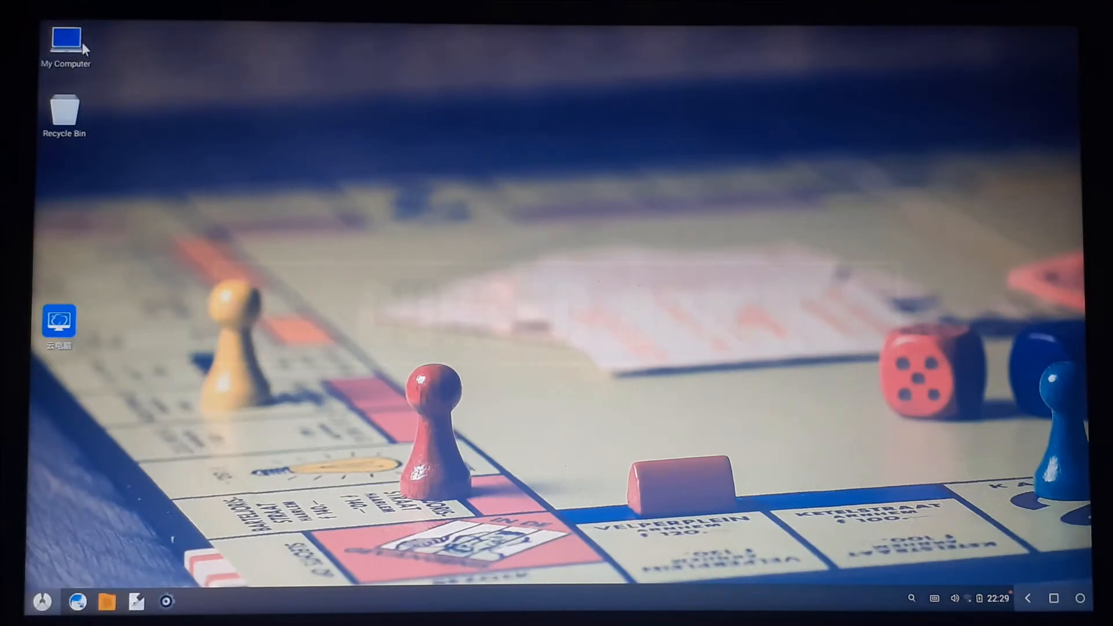
# View My Computer on the Phoenix OS desktop and close it again.
pyautogui.doubleClick(65, 36)
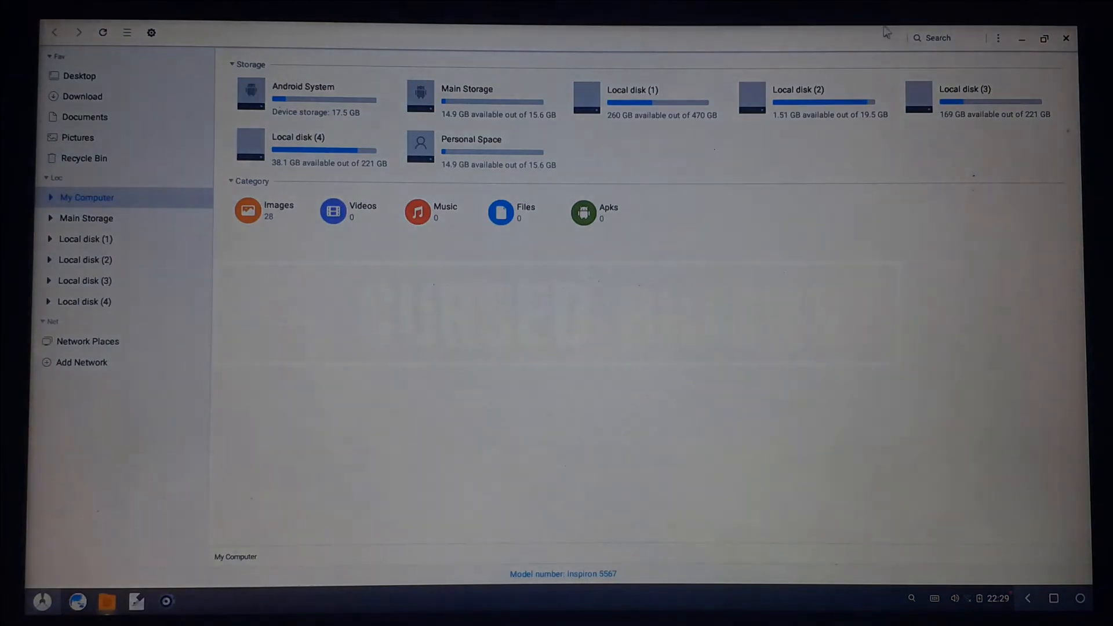
pyautogui.click(1065, 39)
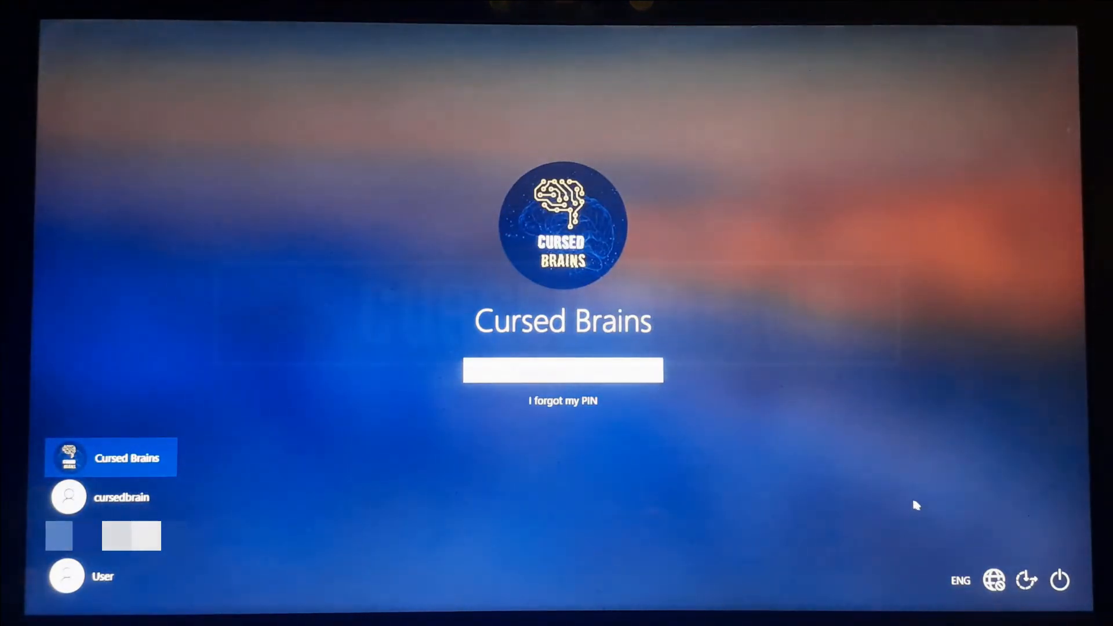
# Restart from the Windows 10 lock screen power icon into the Dell BIOS setup.
pyautogui.click(1057, 577)
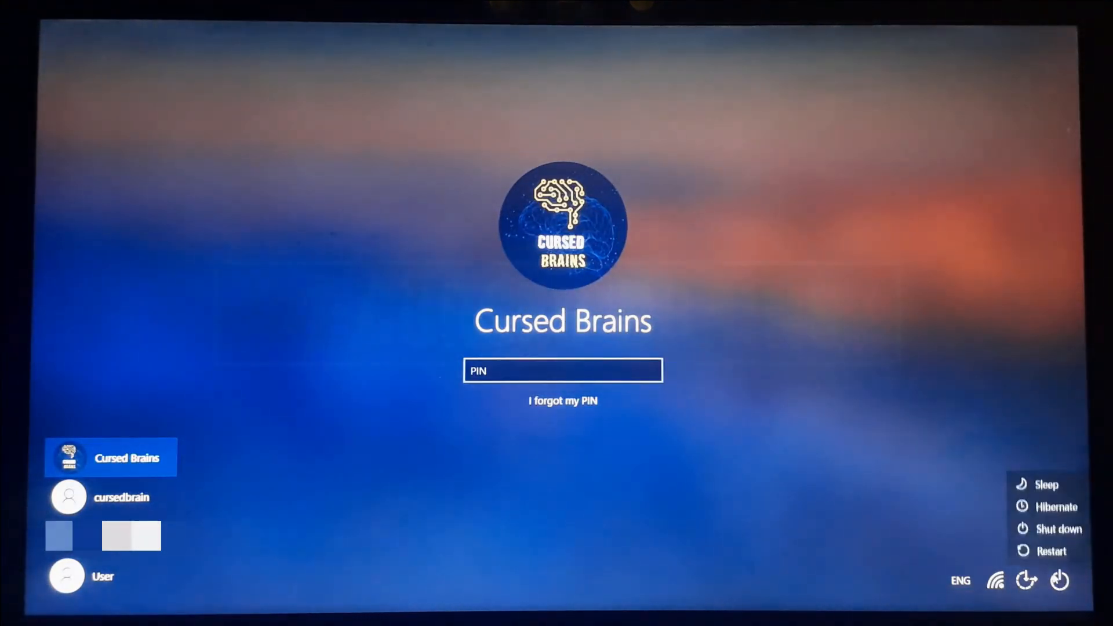
pyautogui.click(1050, 552)
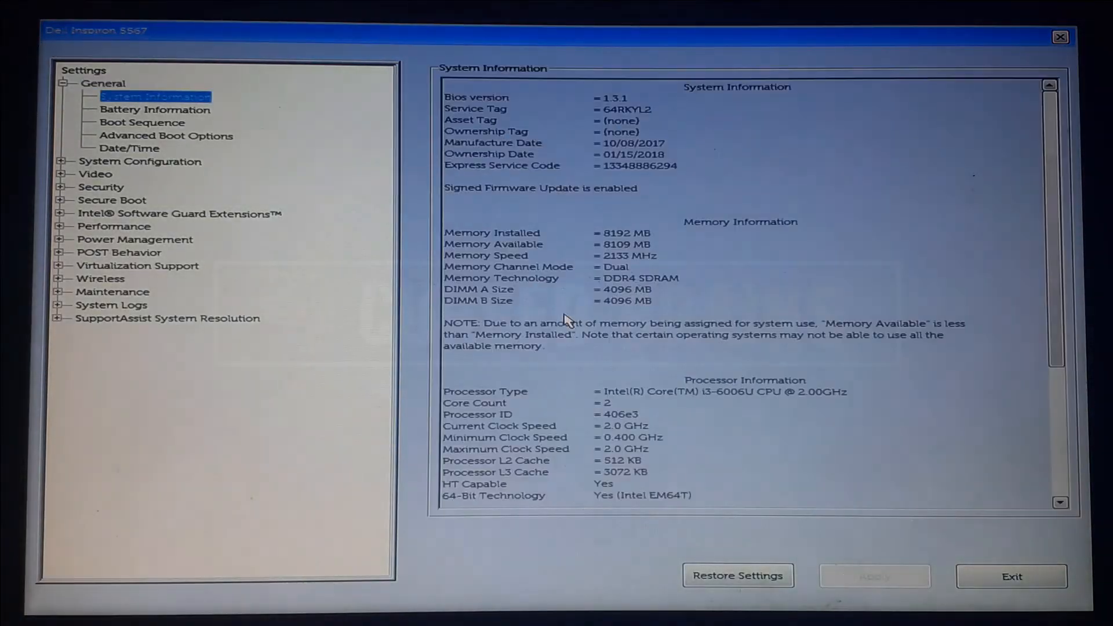
# Re-check Windows Boot Manager in General > Boot Sequence and exit the BIOS to reboot.
pyautogui.click(142, 123)
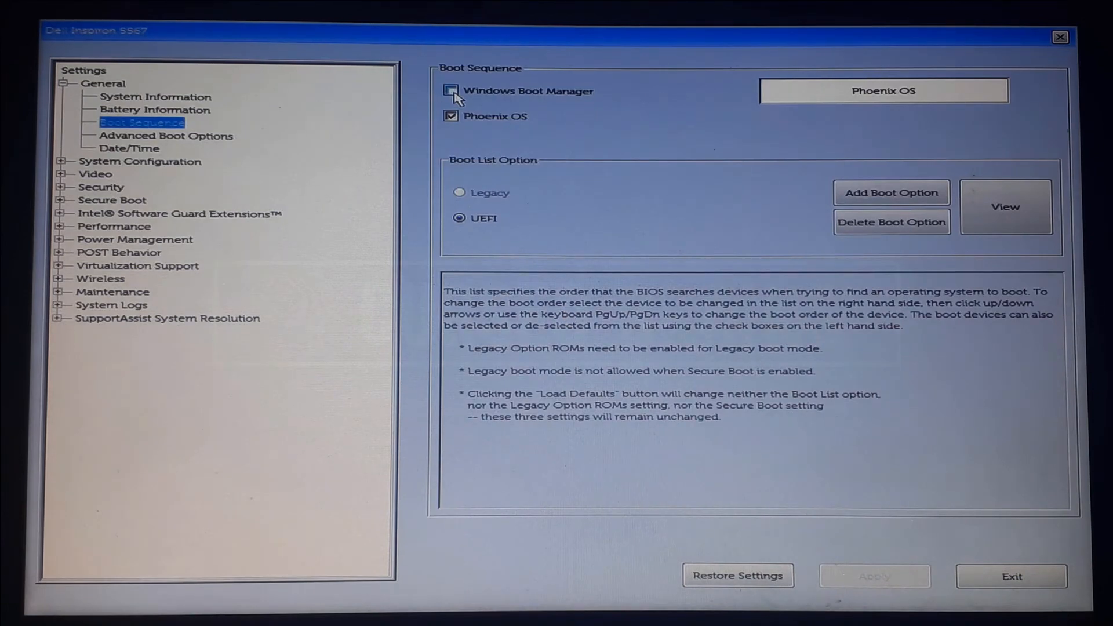
pyautogui.click(450, 91)
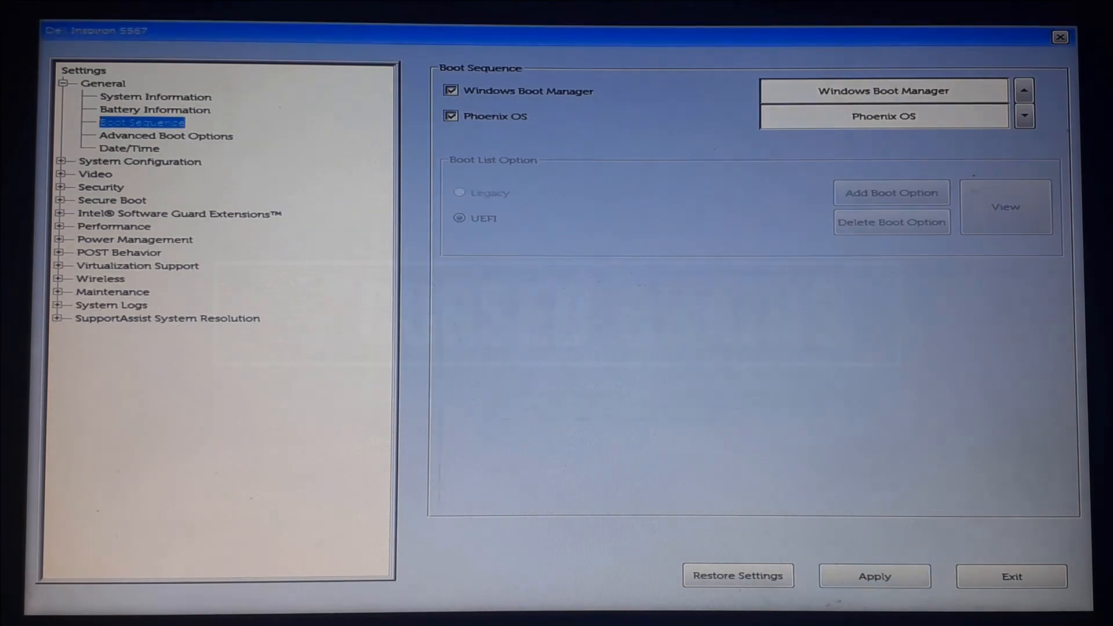
pyautogui.click(1013, 575)
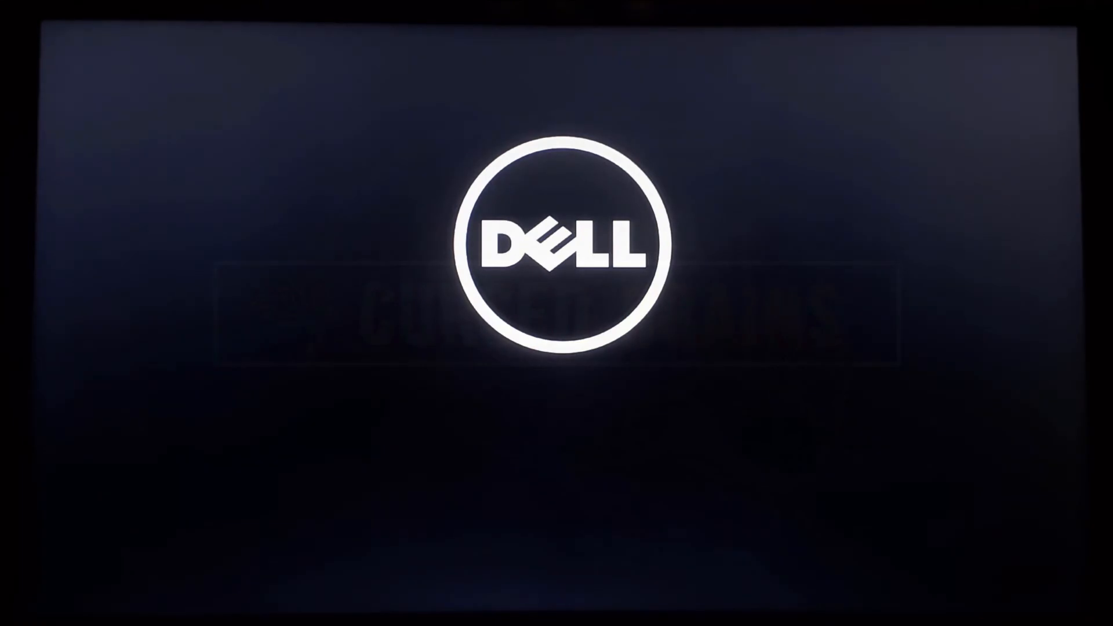